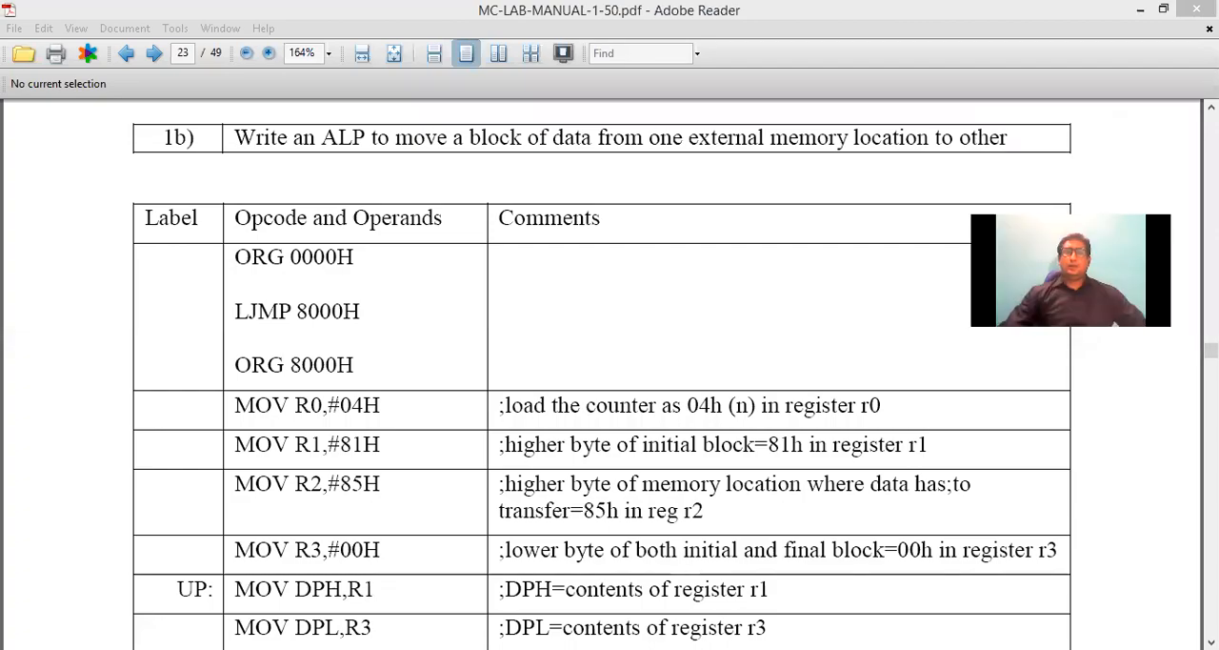
pyautogui.moveTo(636, 308)
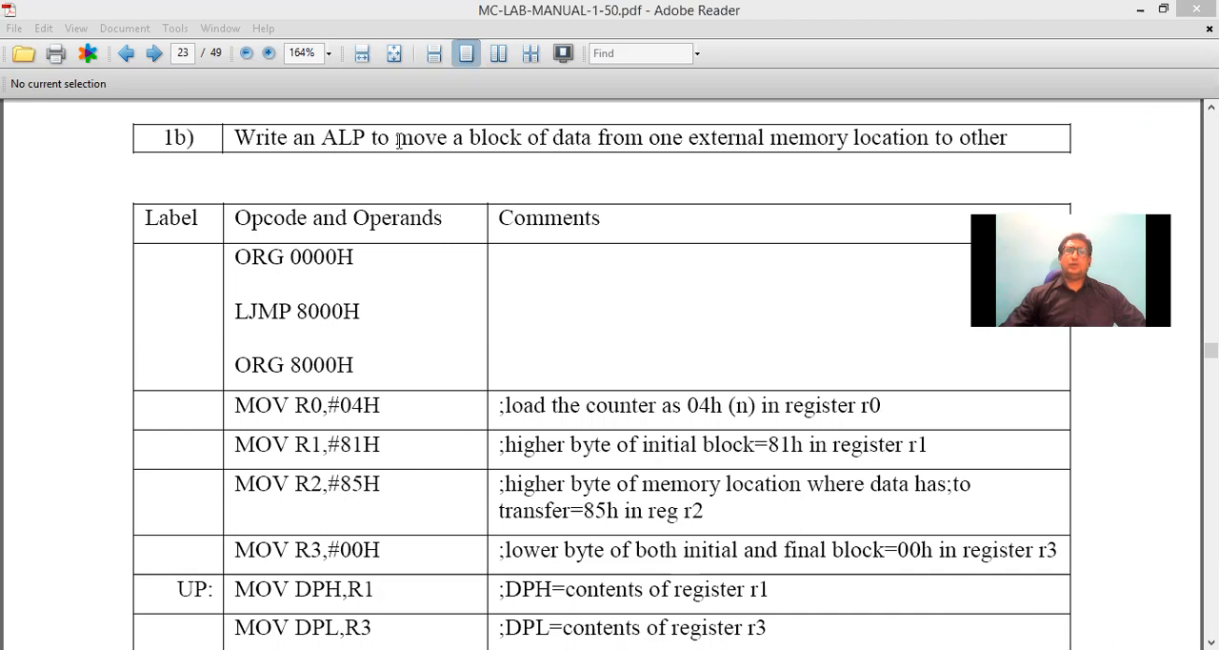
# Step: Highlight the problem statement about moving a data block to an external memory location
pyautogui.moveTo(394, 137); pyautogui.dragTo(682, 137)
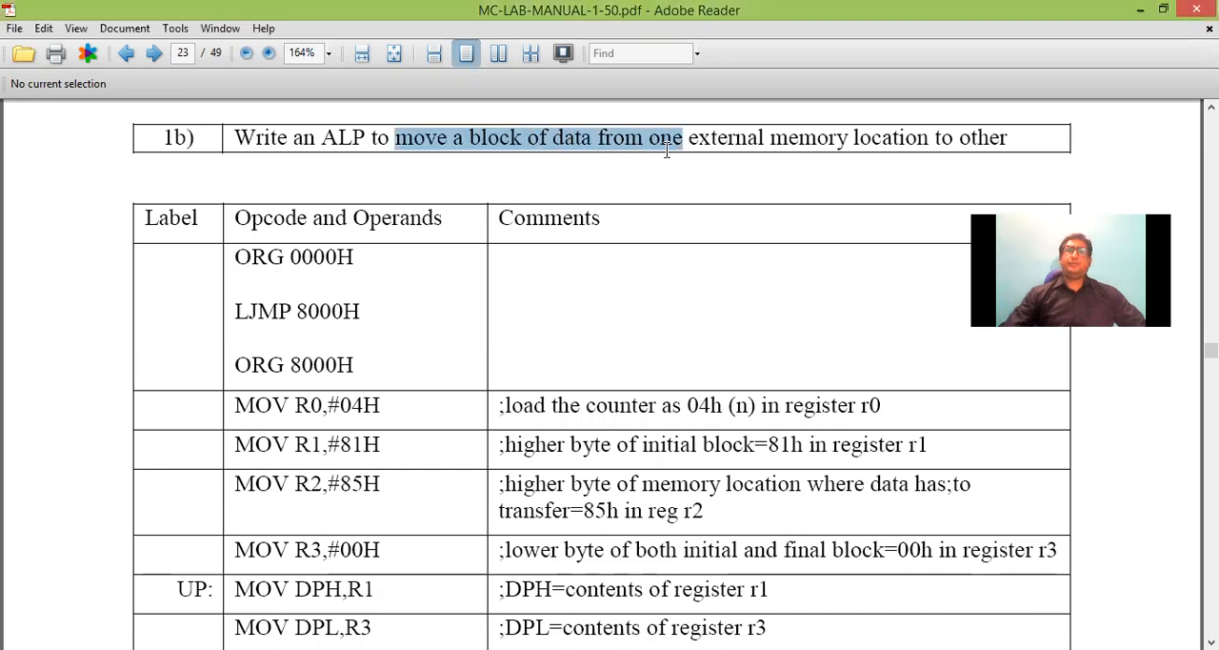
pyautogui.moveTo(666, 138); pyautogui.dragTo(861, 137)
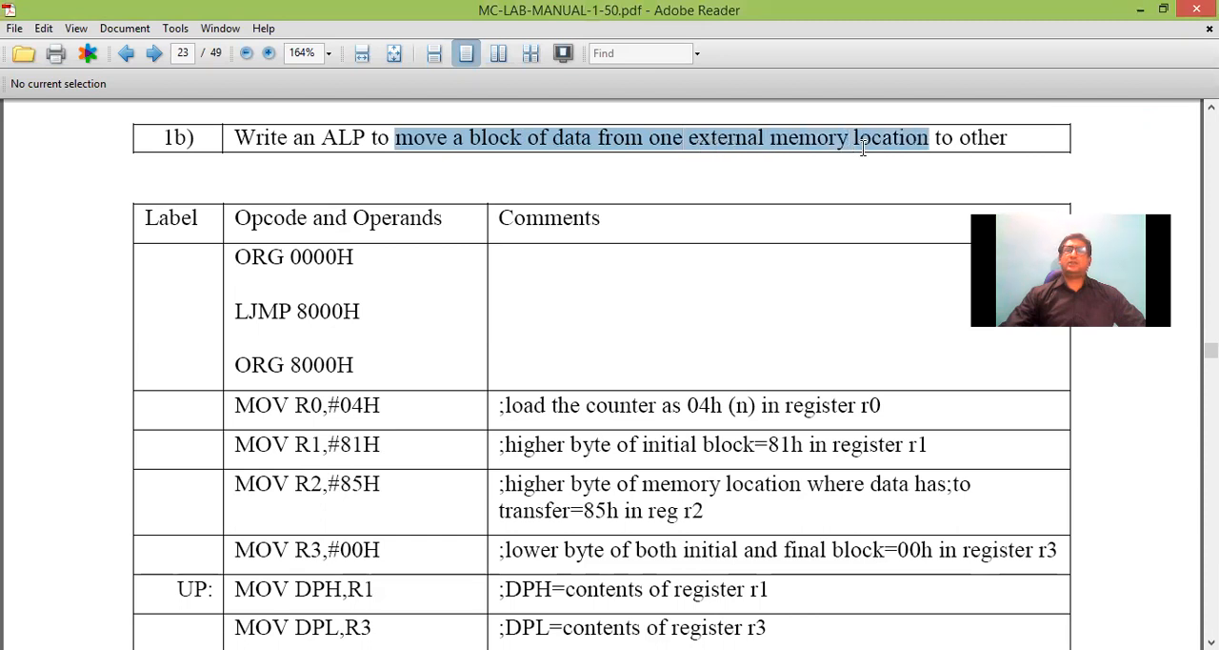
pyautogui.moveTo(861, 137); pyautogui.dragTo(1005, 137)
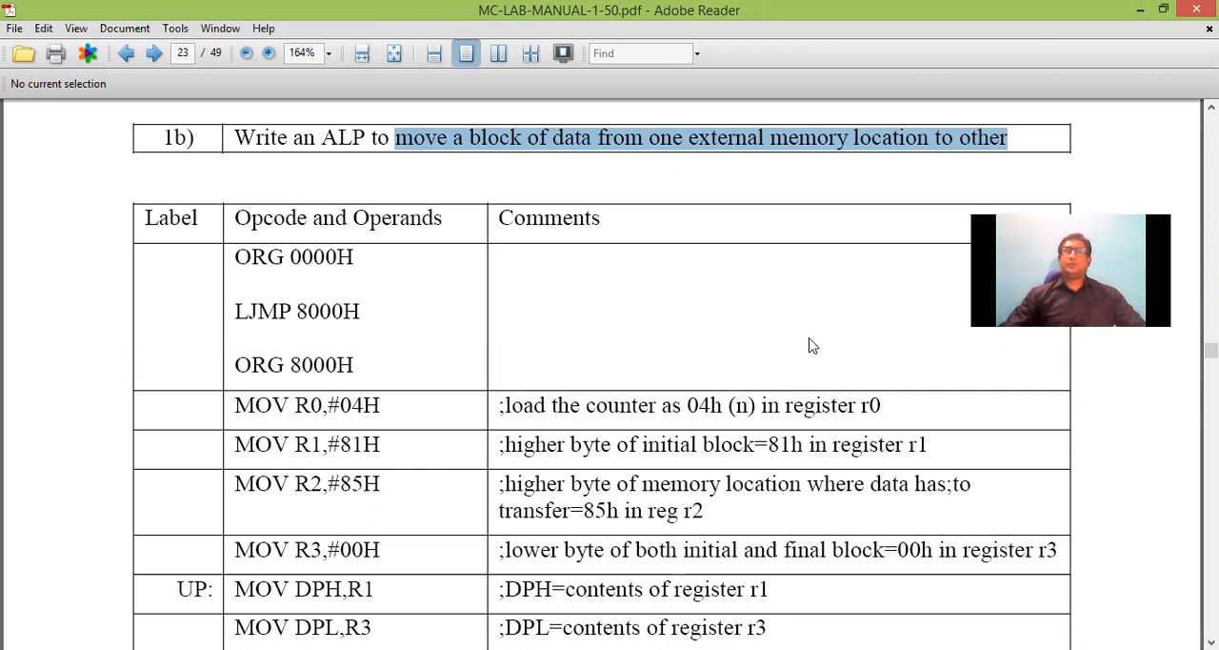
pyautogui.scroll(-3)
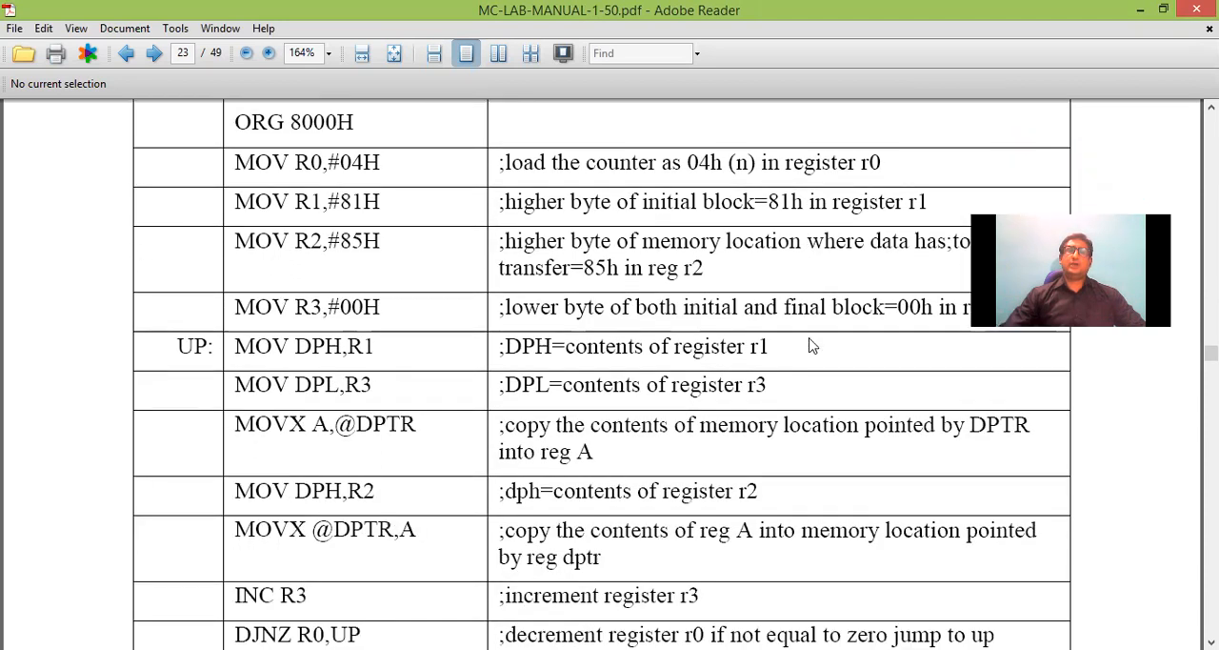
pyautogui.scroll(-3)
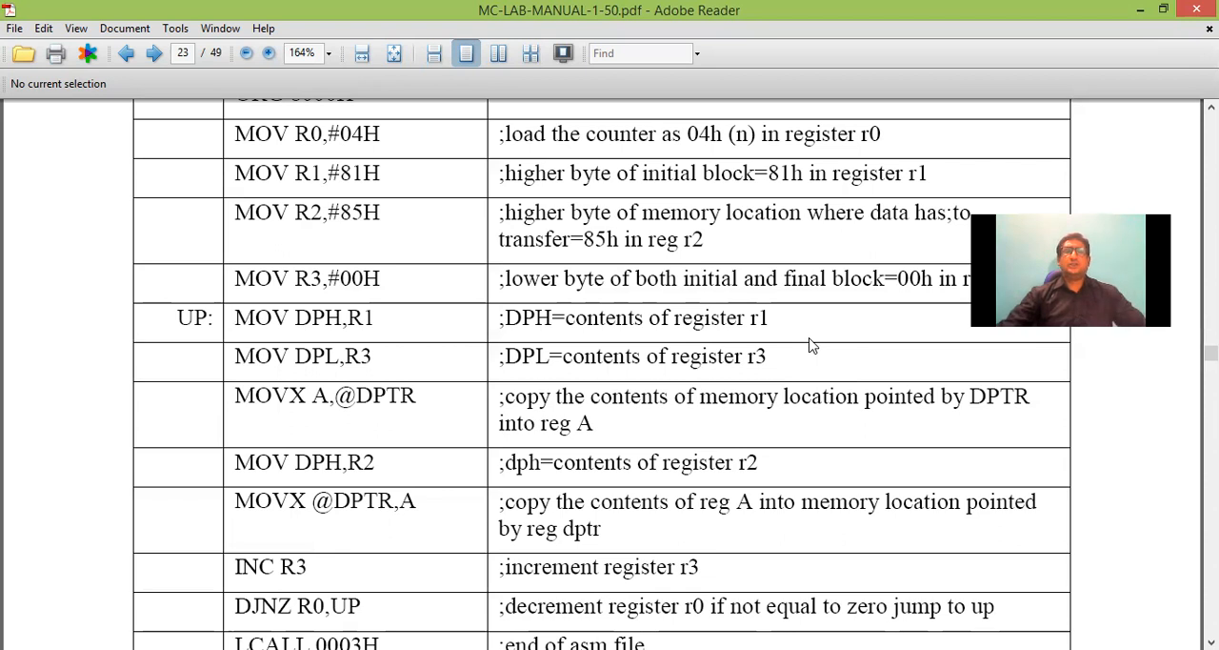
pyautogui.moveTo(240, 171)
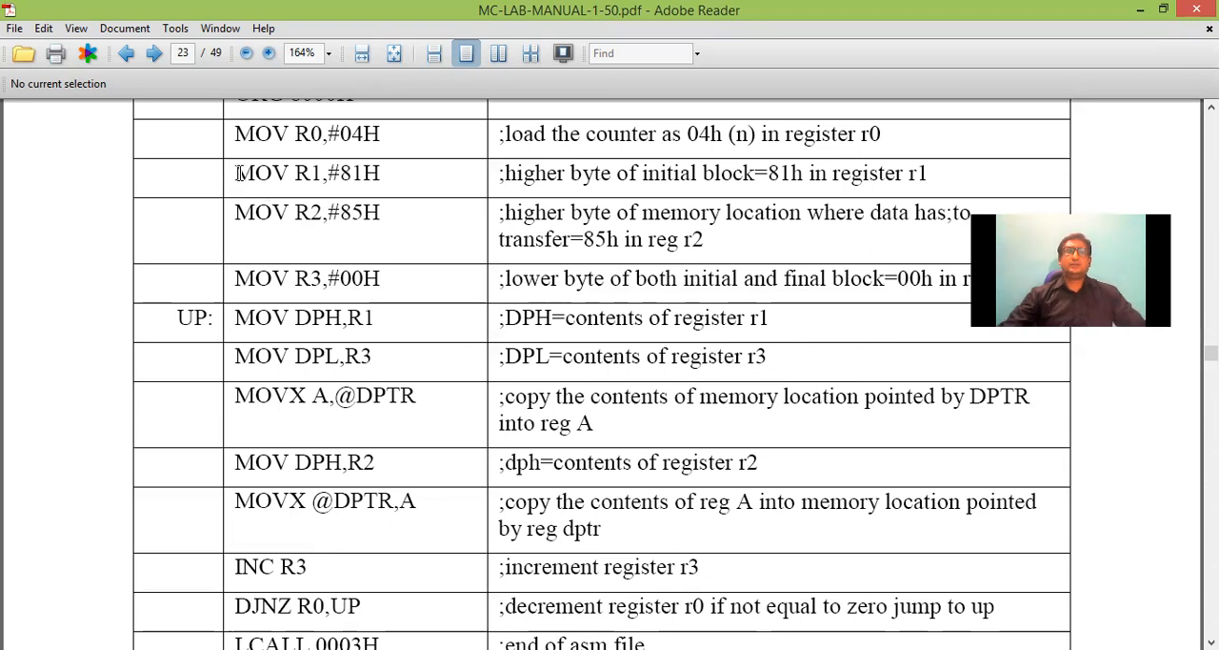
# Step: Highlight the setup rows: MOV R1,#81H and the DPH/DPL loading instructions
pyautogui.moveTo(236, 172); pyautogui.dragTo(378, 171)
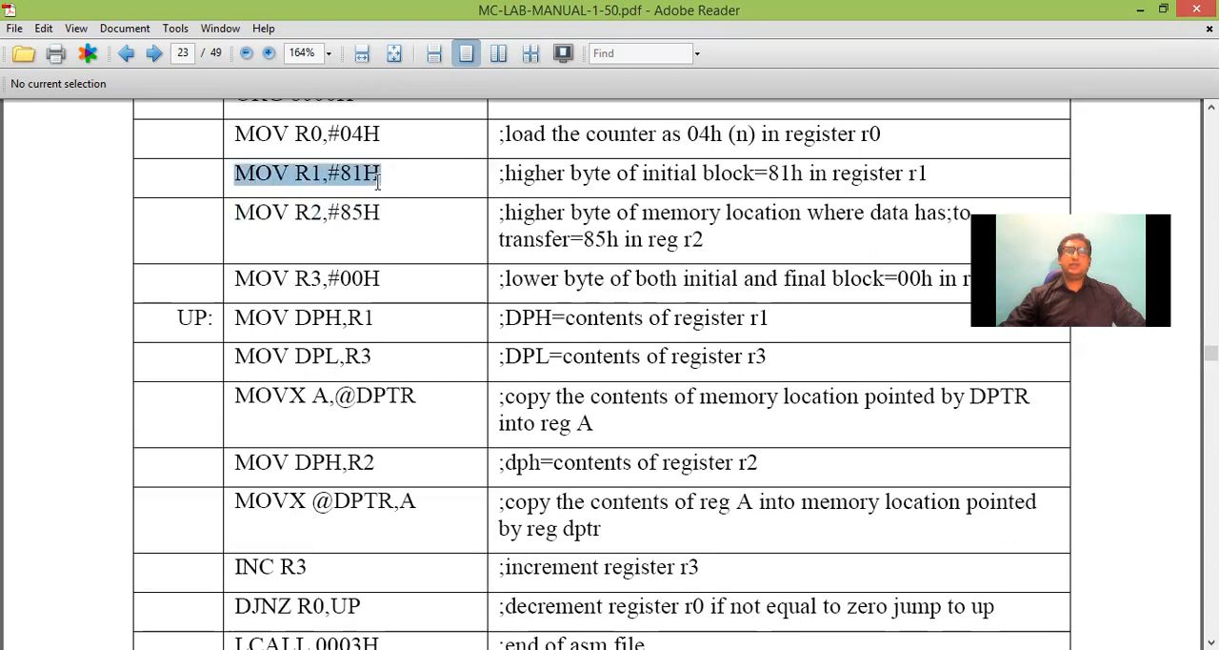
pyautogui.moveTo(381, 173); pyautogui.dragTo(385, 278)
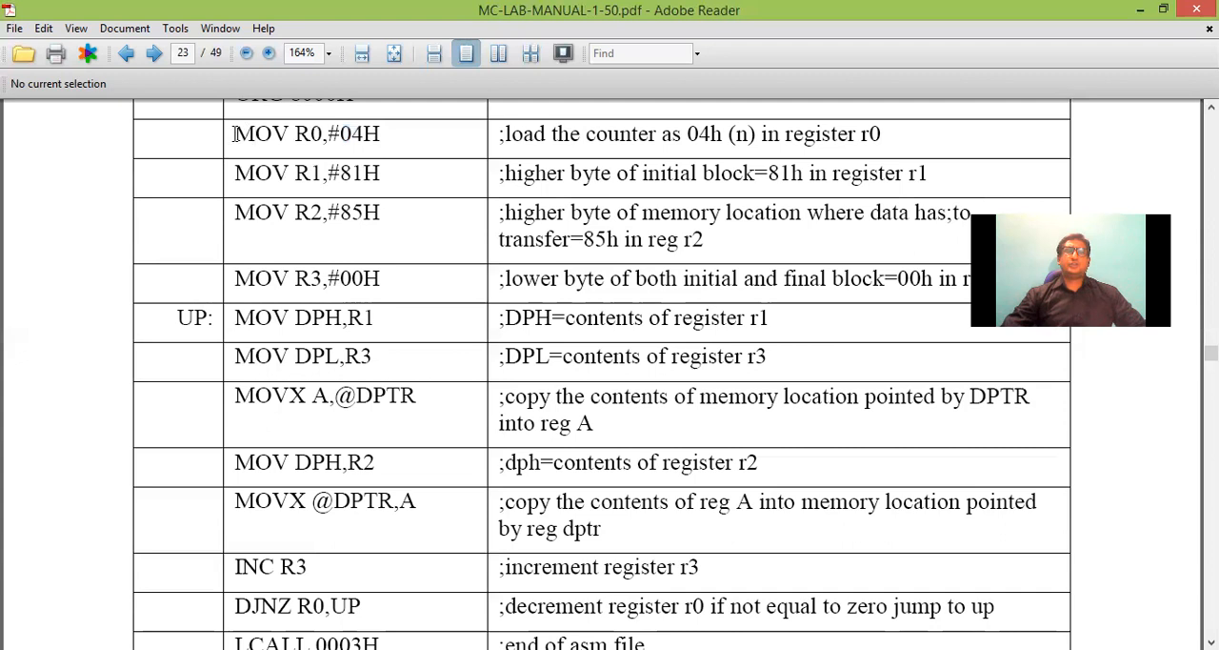
pyautogui.moveTo(234, 134); pyautogui.dragTo(828, 278)
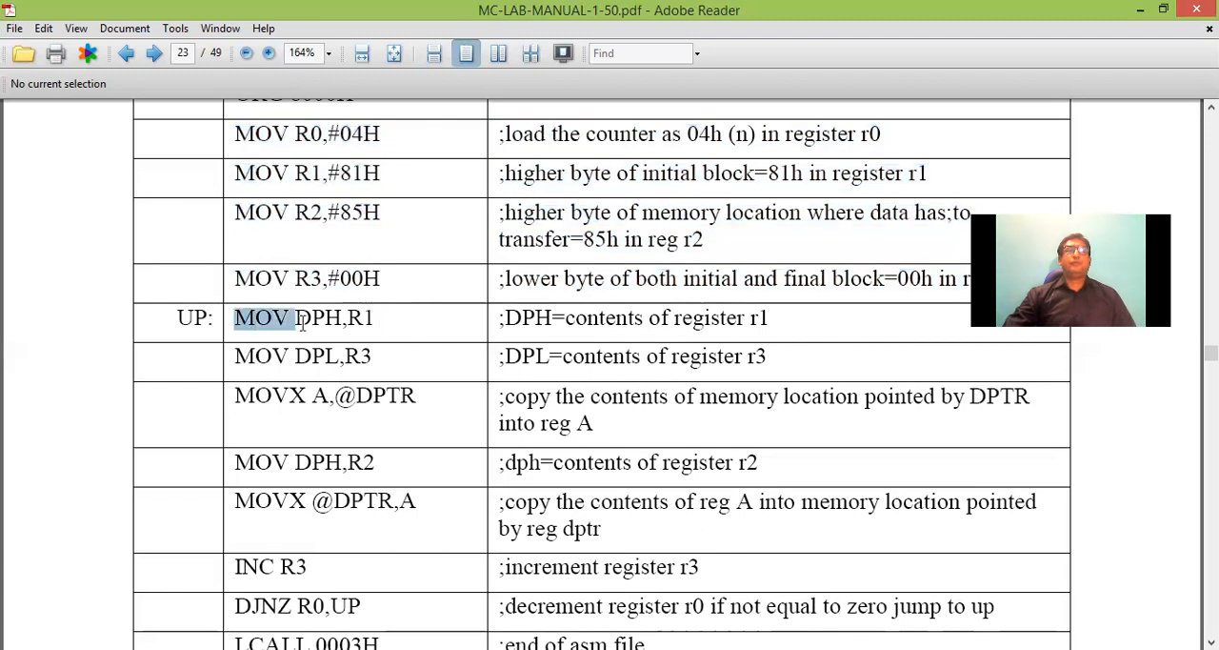
pyautogui.moveTo(295, 317); pyautogui.dragTo(374, 316)
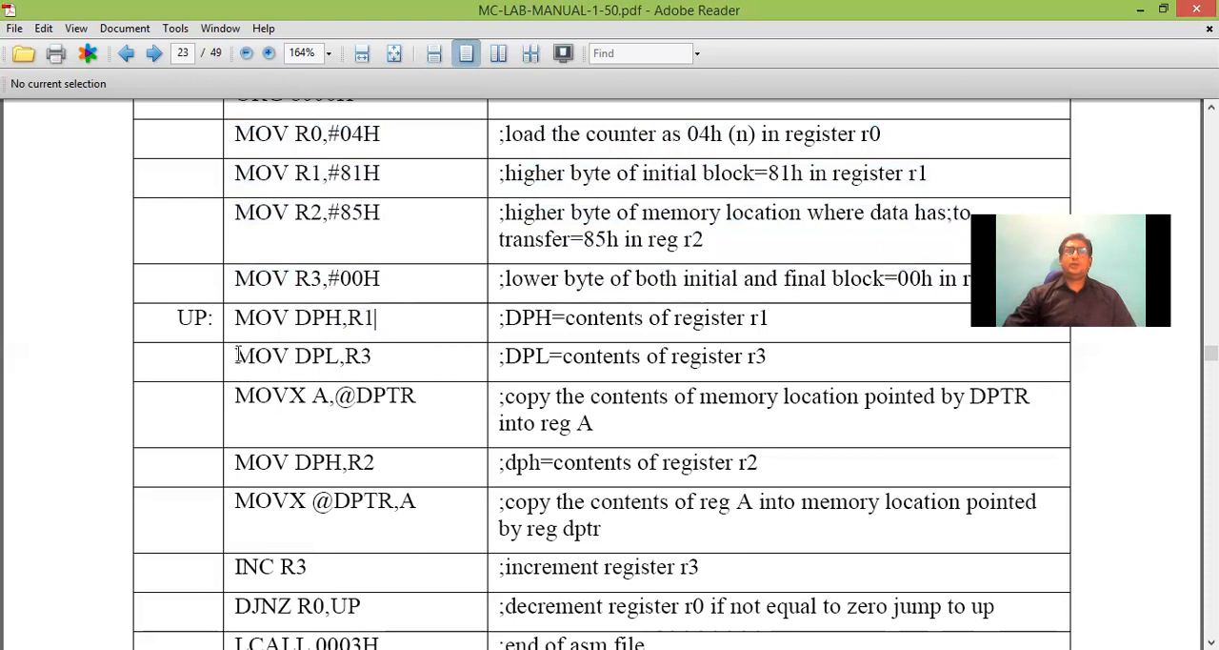
pyautogui.doubleClick(301, 354)
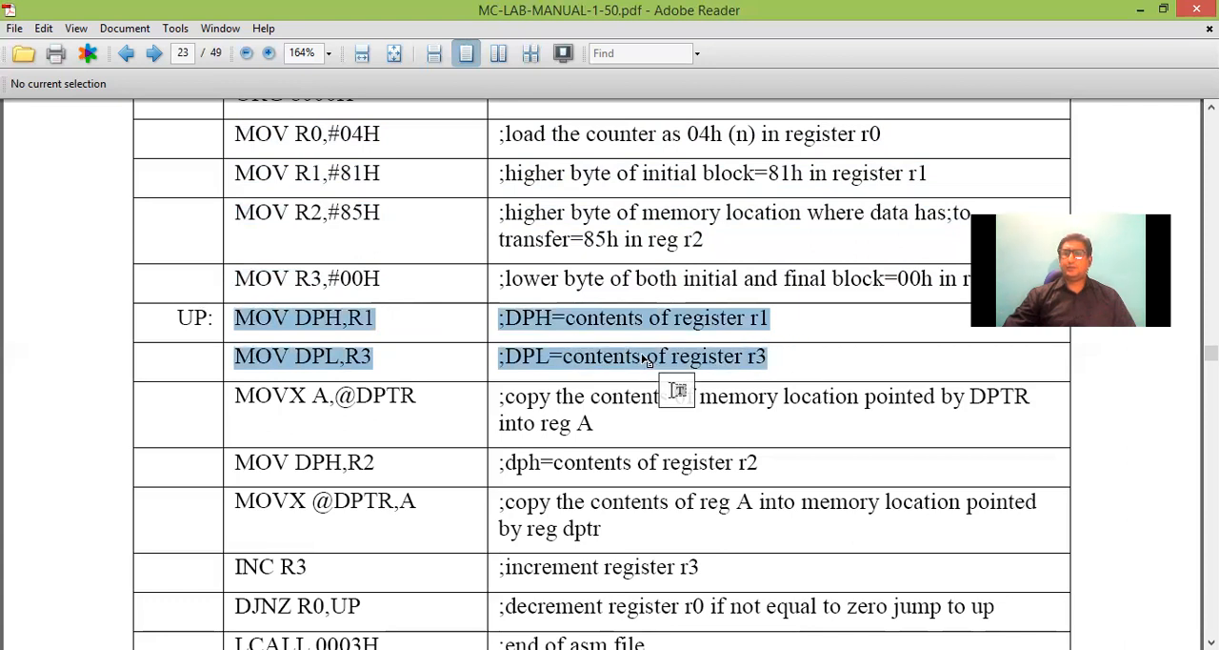
pyautogui.moveTo(456, 343)
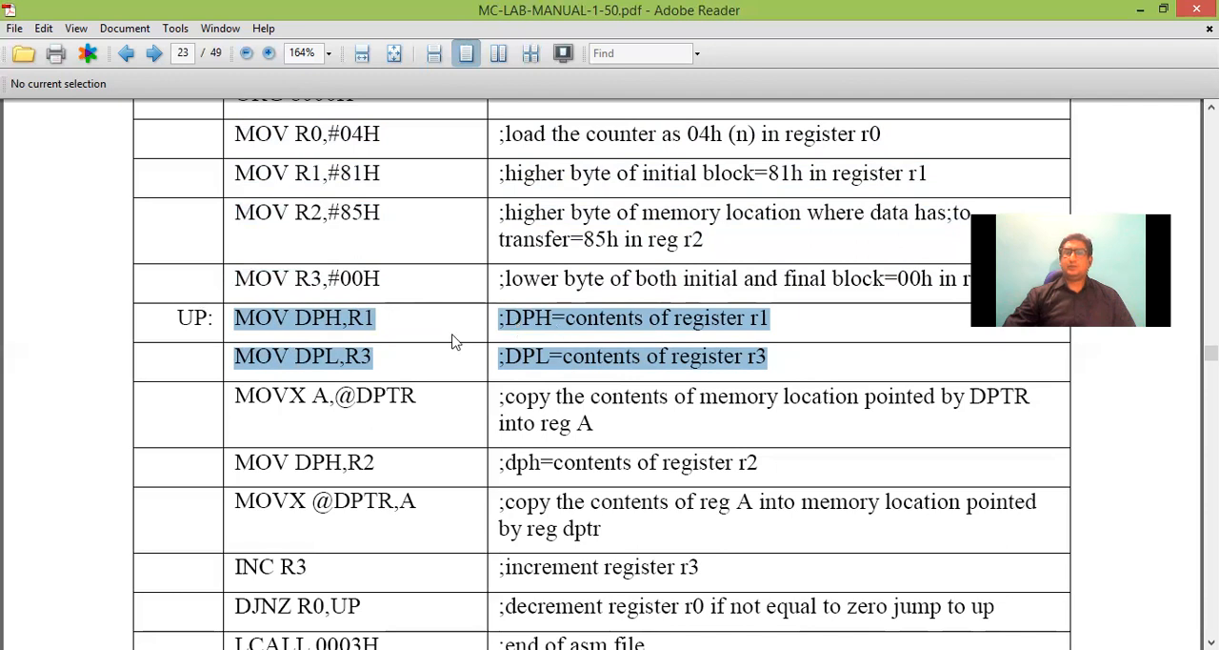
pyautogui.moveTo(388, 336)
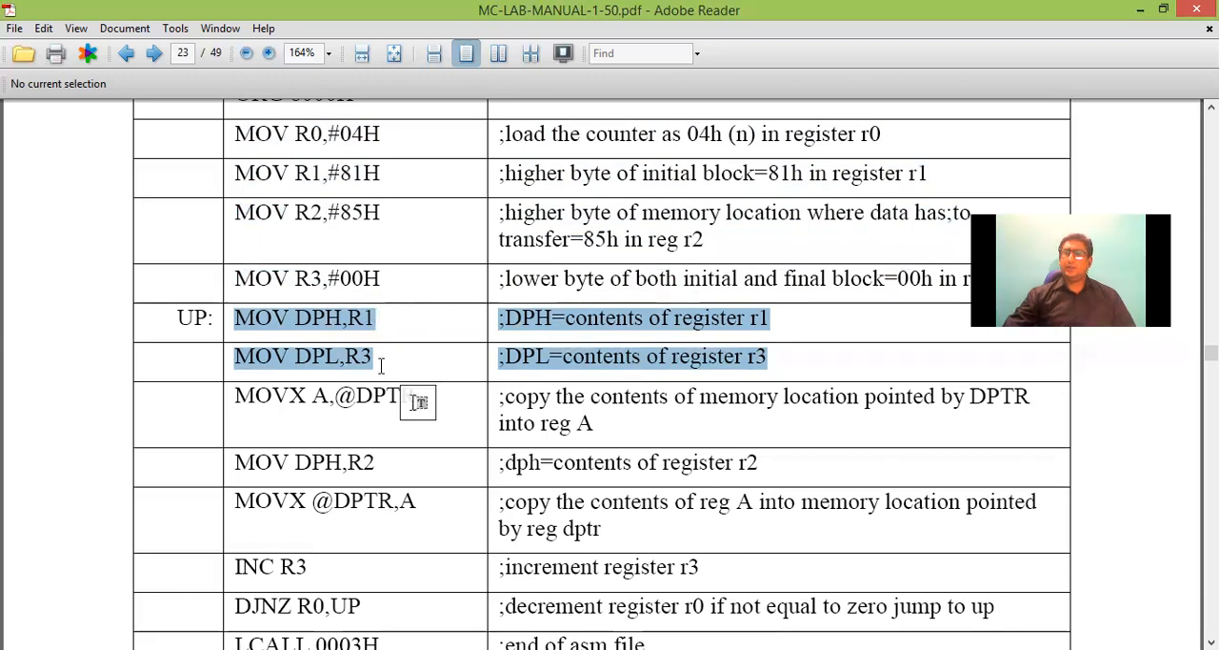
# Step: Select the loop rows from UP: MOV DPH,R1 through INC R3 for copying
pyautogui.scroll(-3)
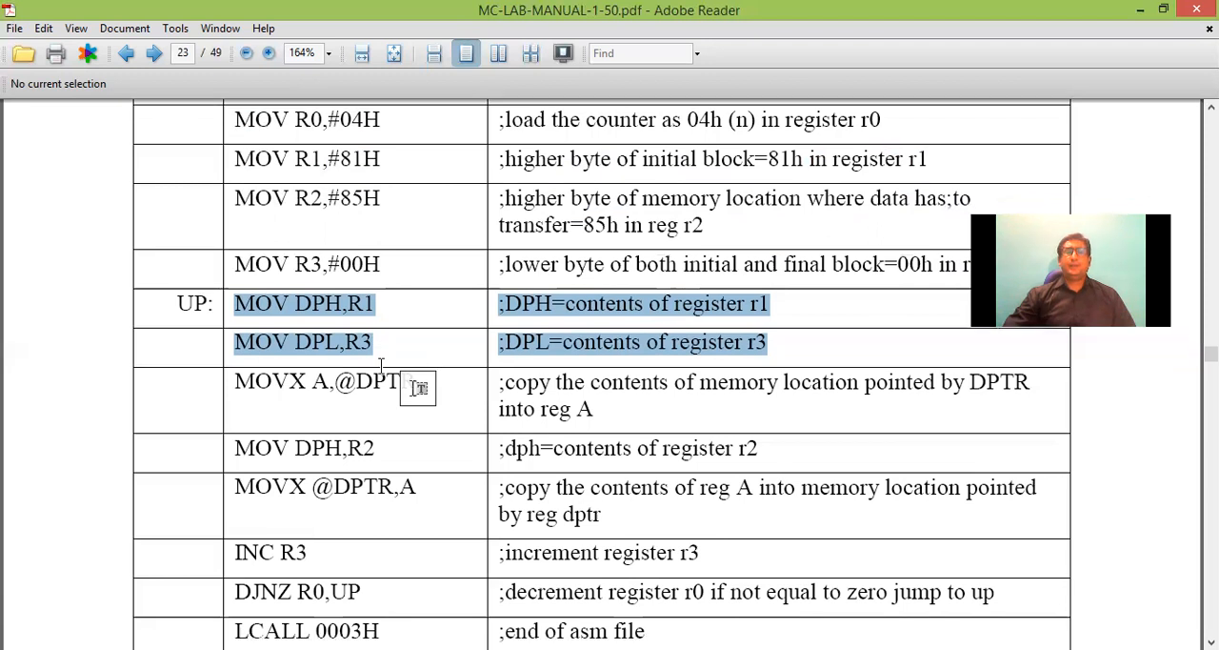
pyautogui.scroll(-3)
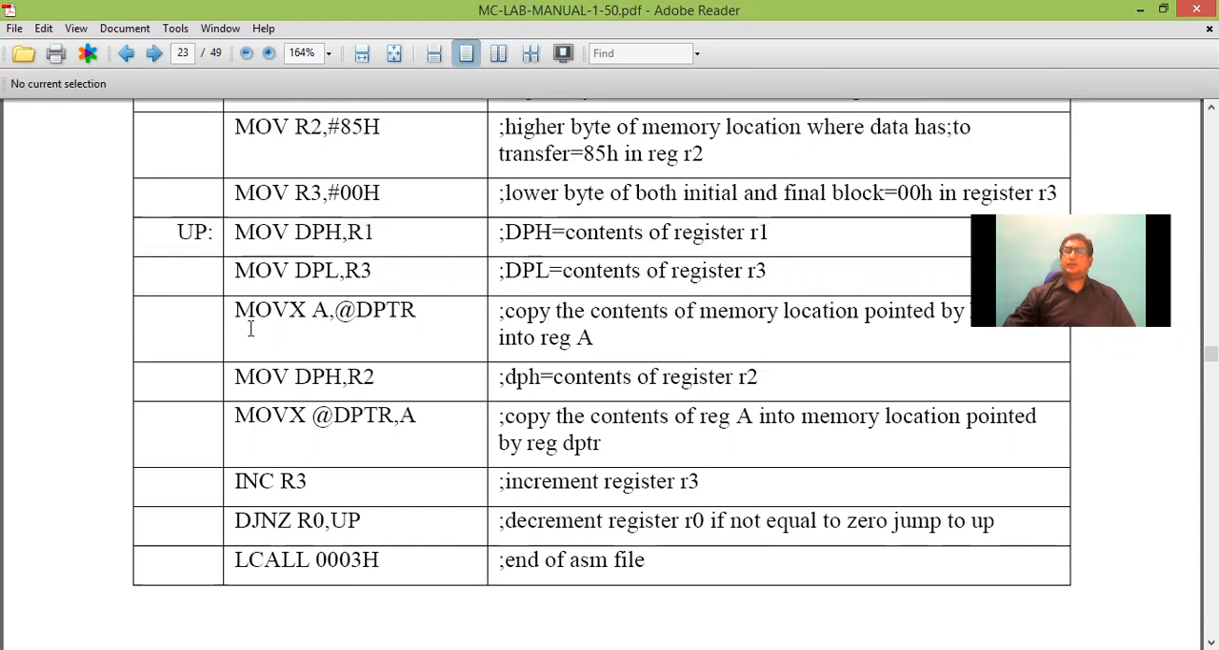
pyautogui.moveTo(234, 308); pyautogui.dragTo(415, 308)
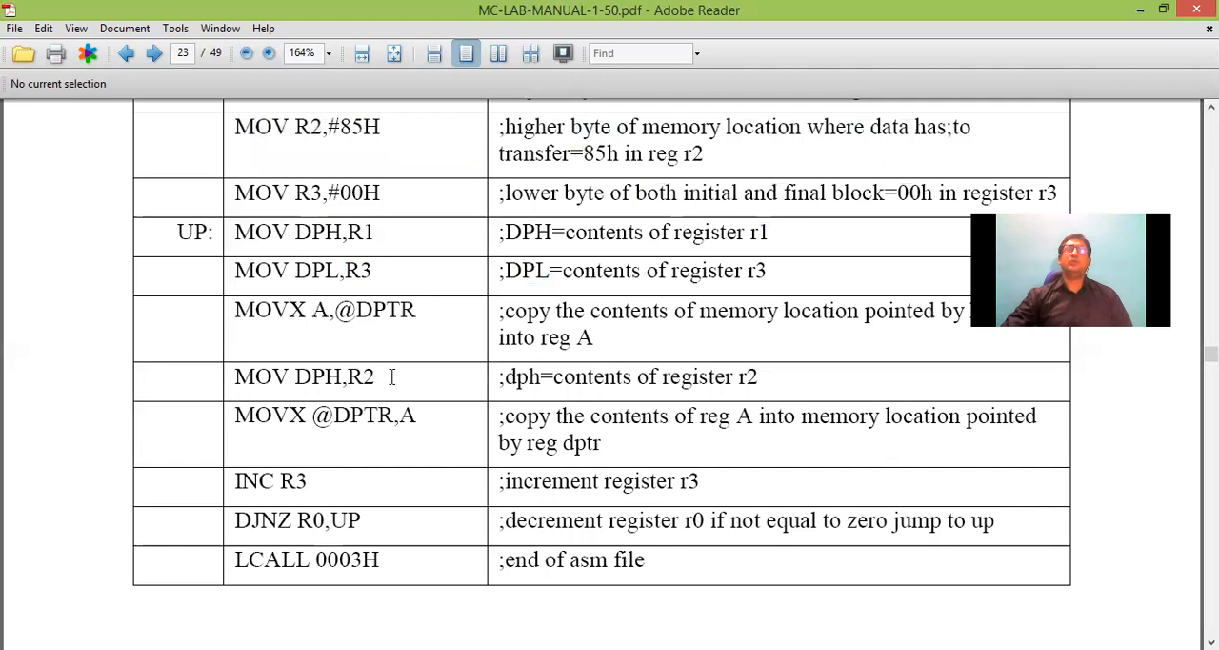
pyautogui.moveTo(334, 415); pyautogui.dragTo(415, 415)
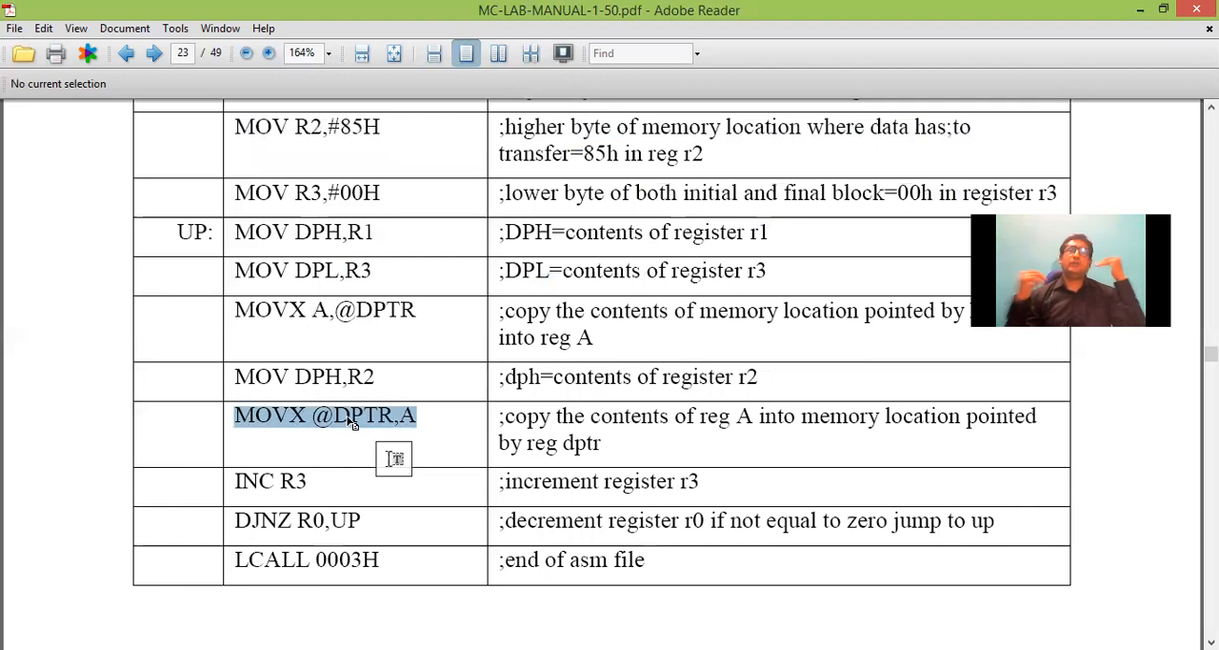
pyautogui.rightClick(353, 423)
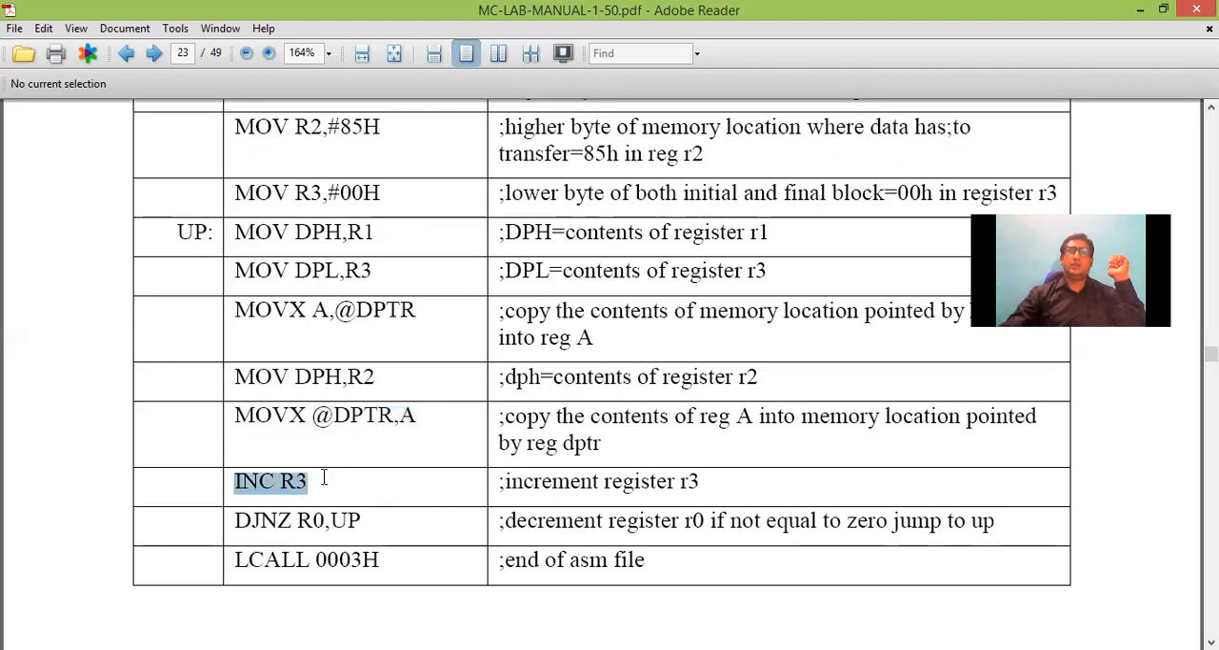
pyautogui.moveTo(343, 351)
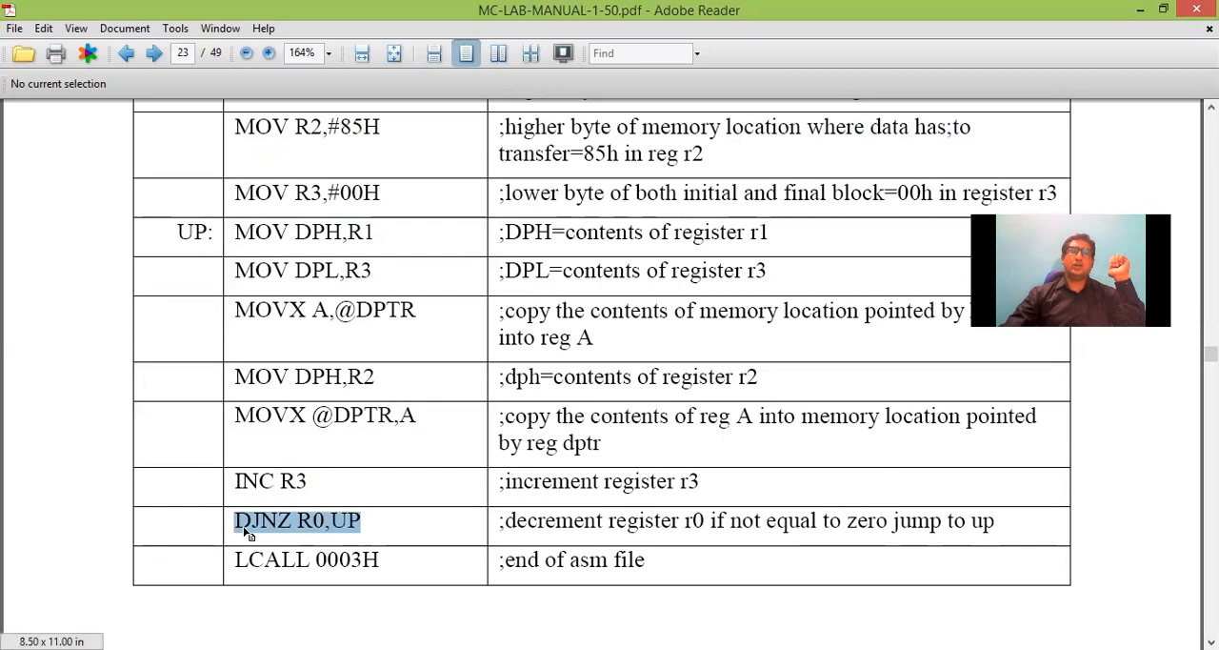
pyautogui.moveTo(442, 240)
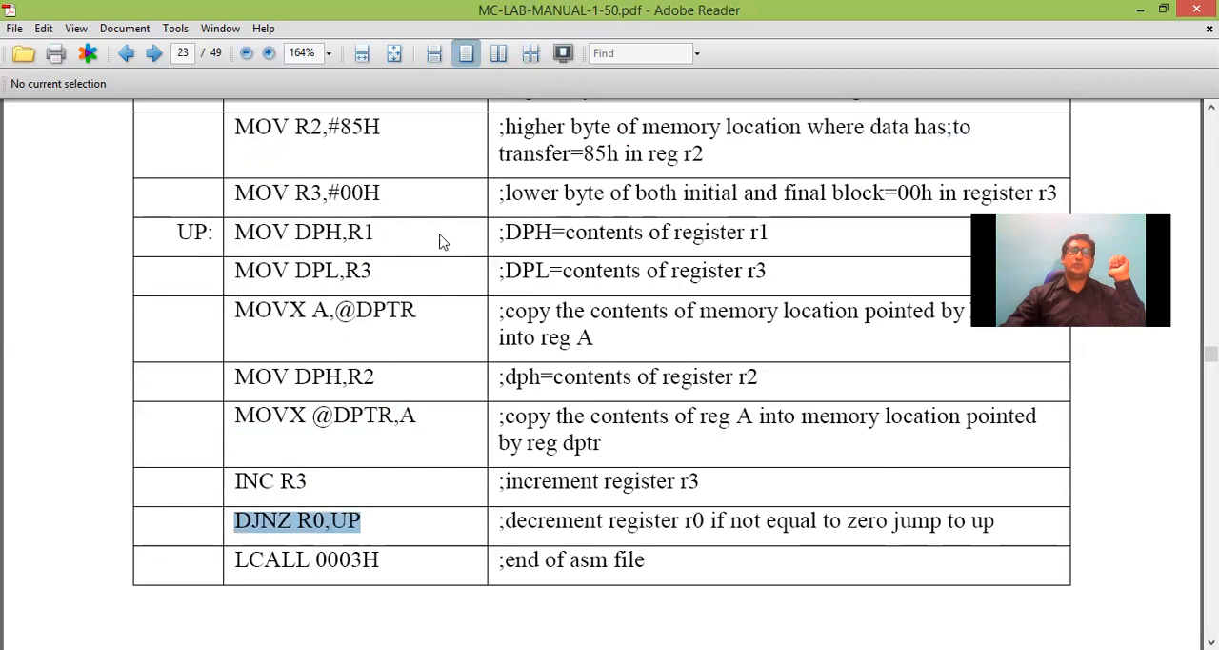
pyautogui.moveTo(234, 232); pyautogui.dragTo(282, 416)
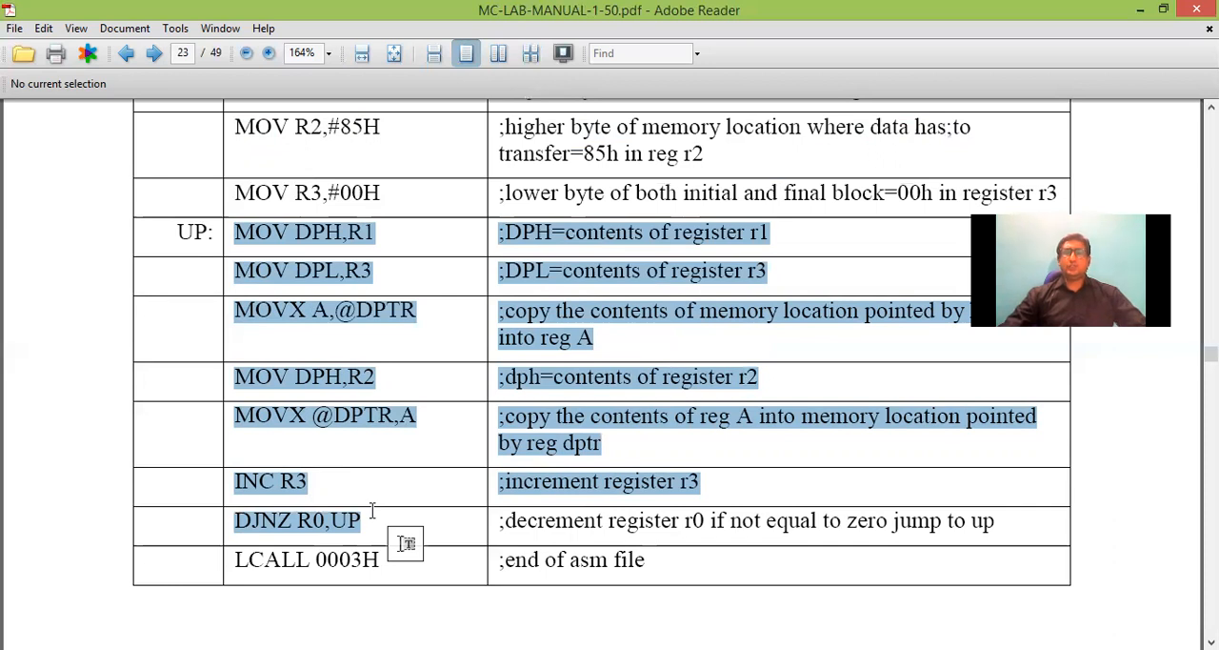
pyautogui.moveTo(442, 347)
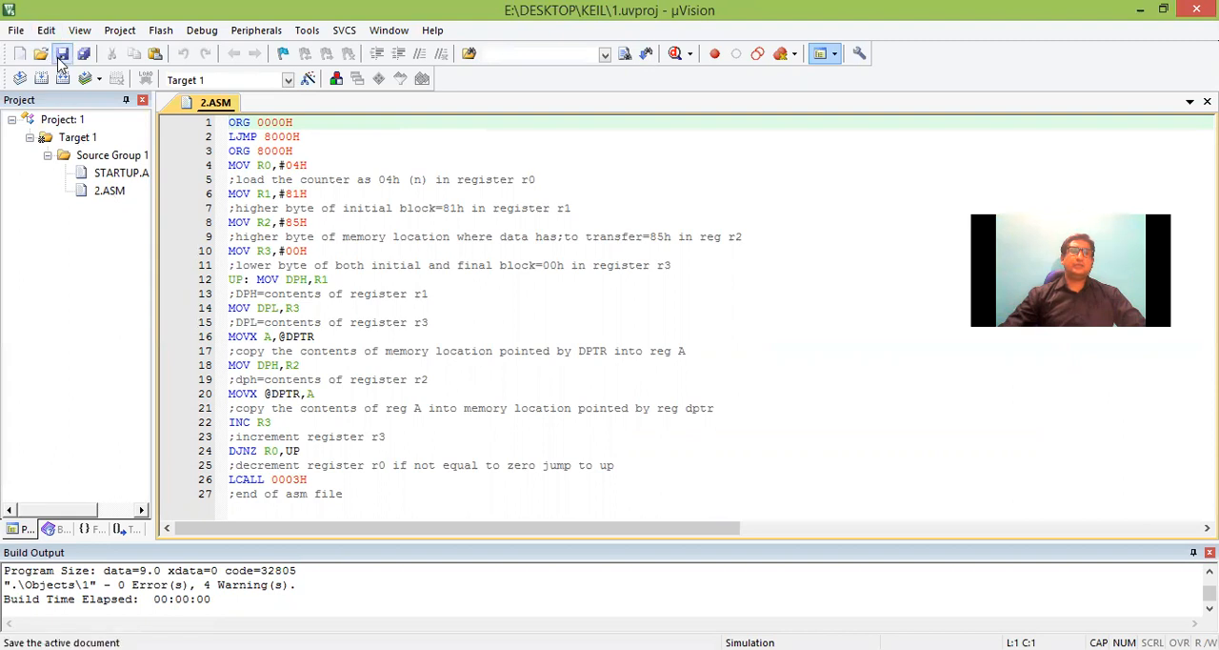
# Step: Save 2.ASM, translate it and build the target with 0 errors, 4 warnings
pyautogui.click(61, 53)
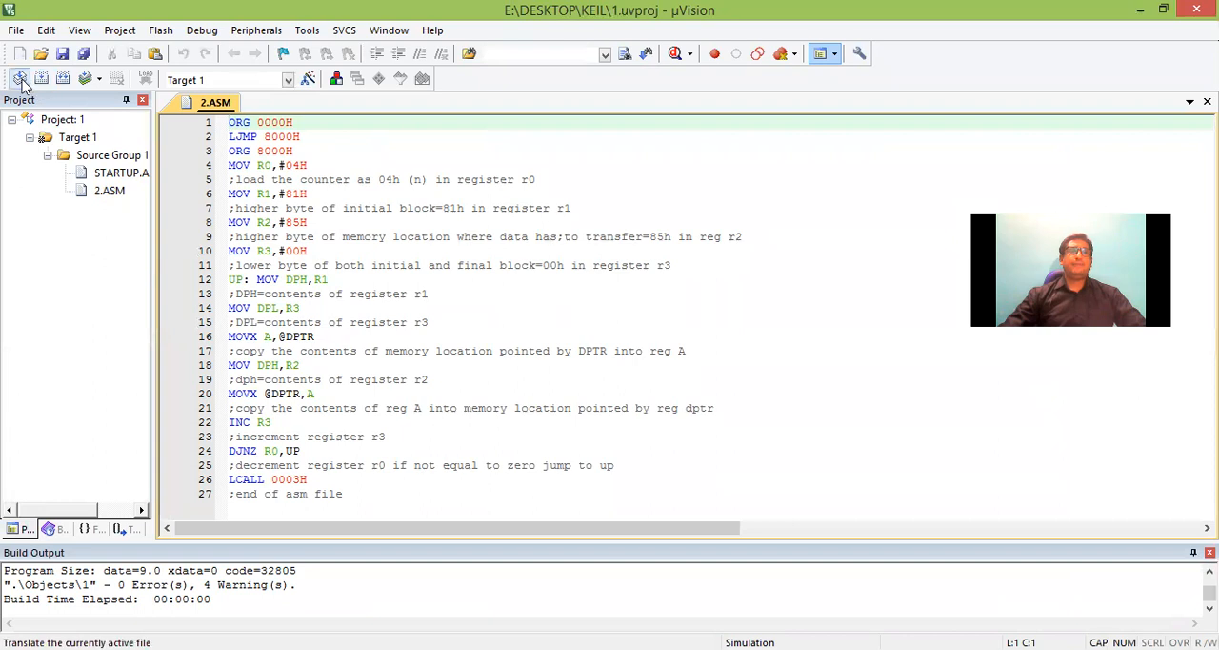
pyautogui.click(42, 80)
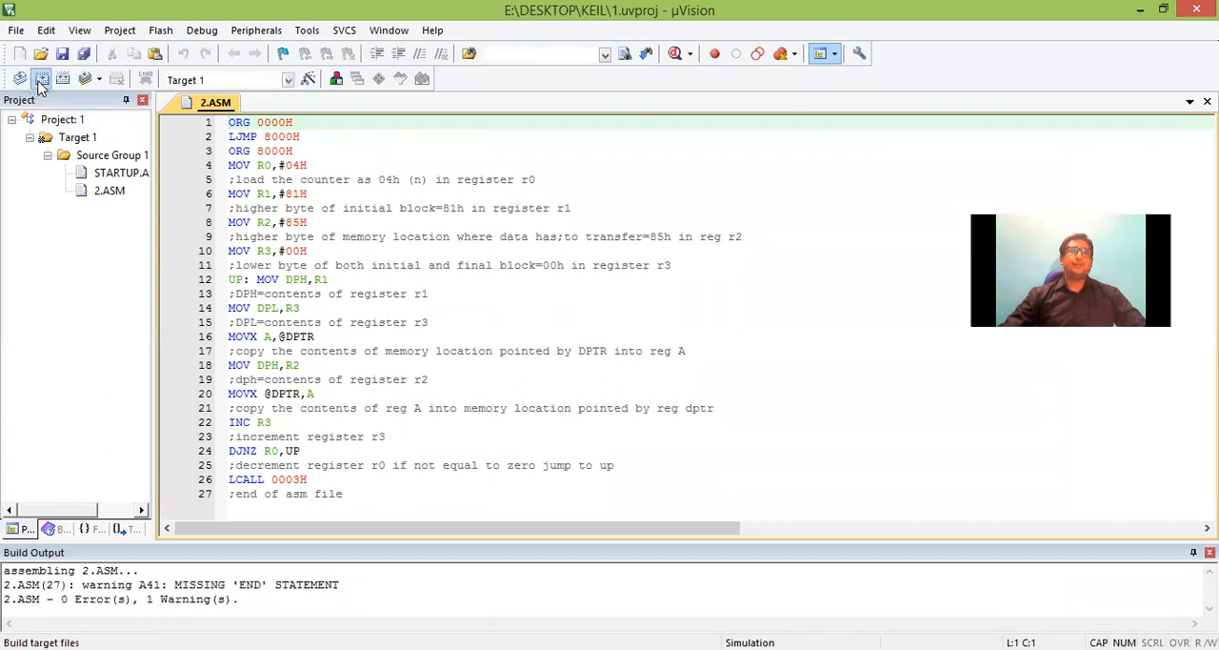
pyautogui.click(42, 80)
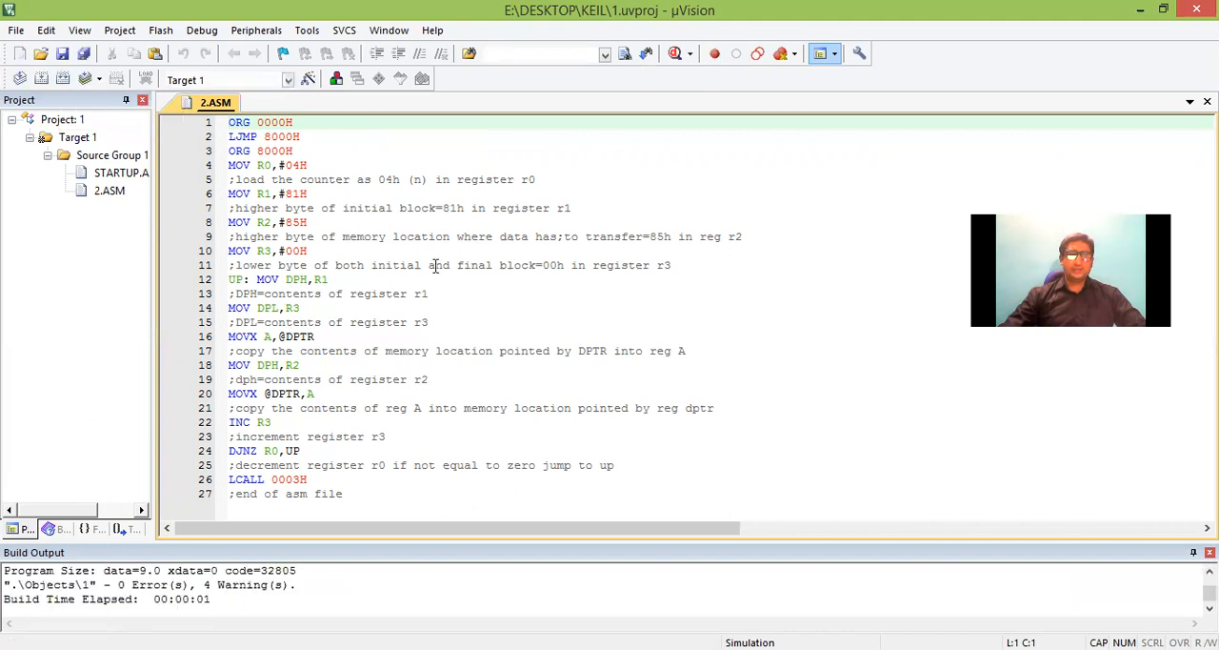
pyautogui.moveTo(674, 53)
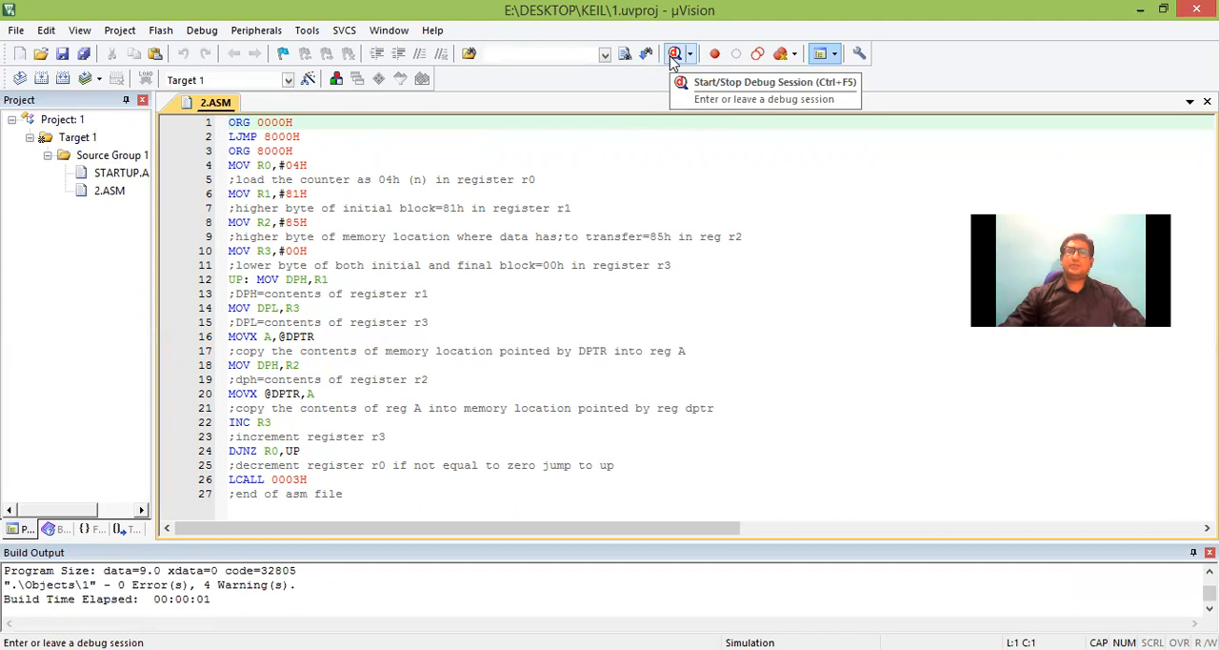
# Step: Start a debug session, dismiss the evaluation notice and return to the 2.ASM source
pyautogui.click(674, 53)
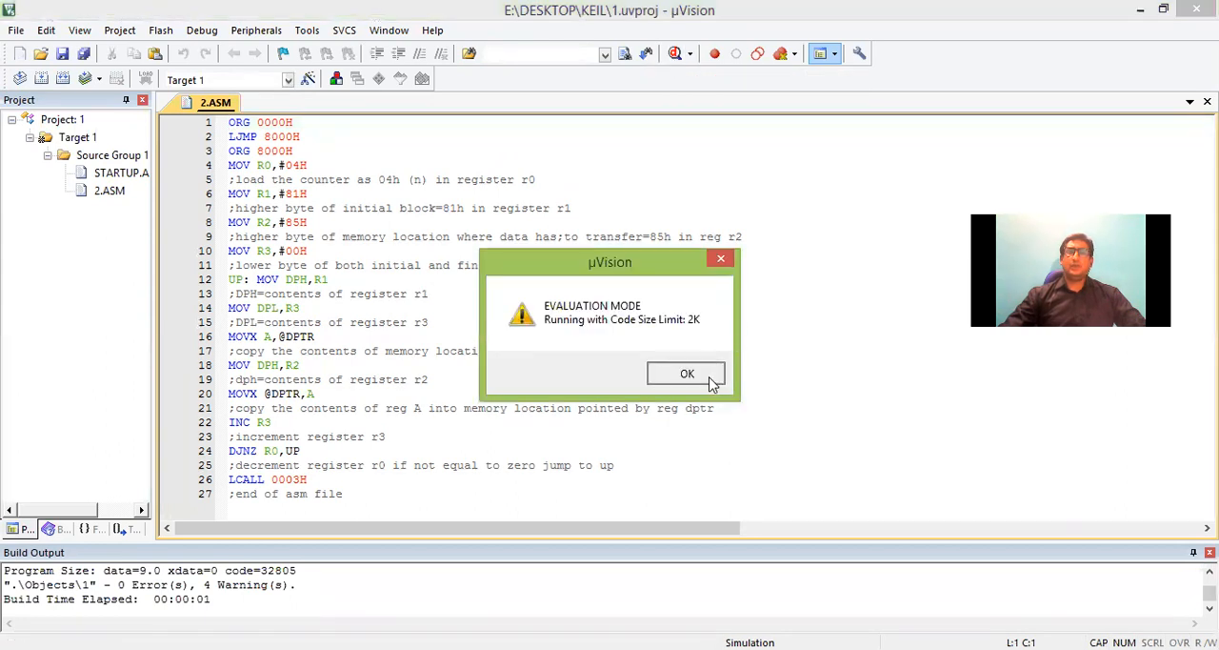
pyautogui.click(685, 373)
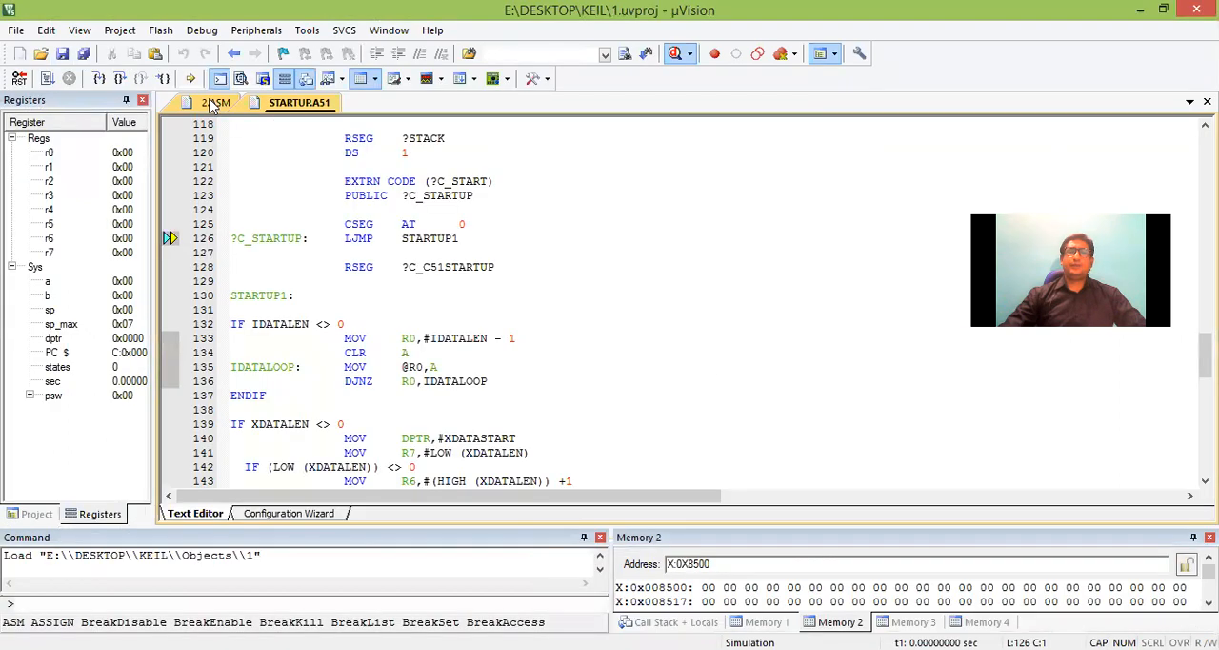
pyautogui.click(216, 103)
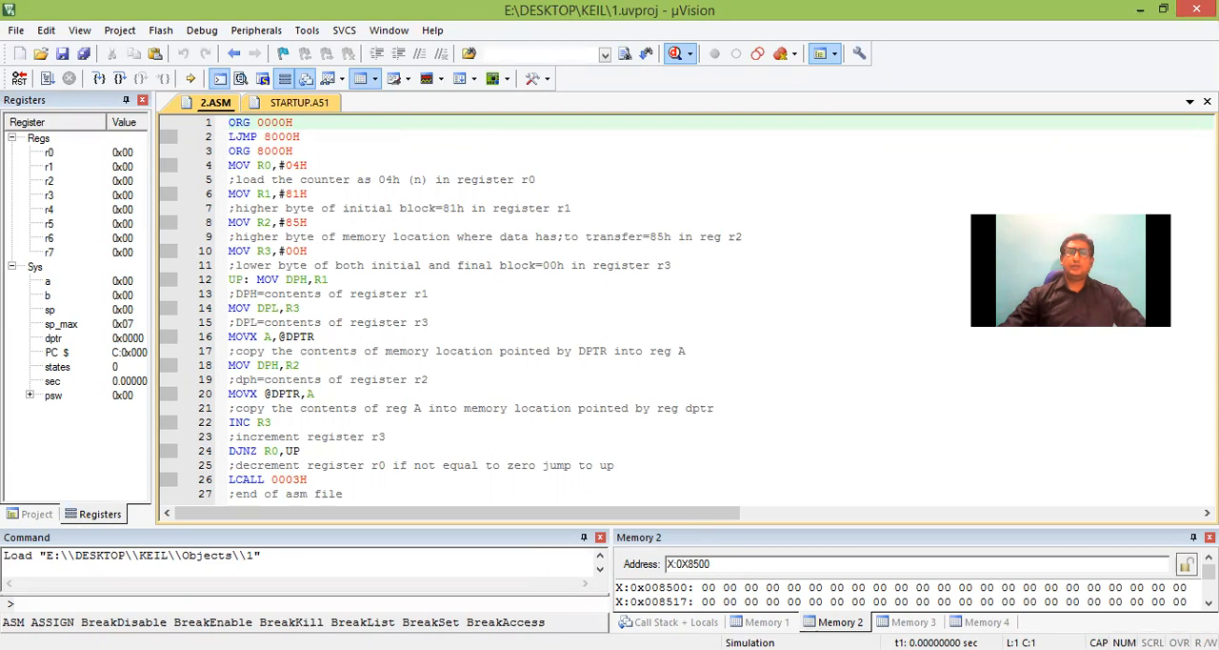
# Step: Enter the source bytes AA BB CC DD into external memory at X:0x8100
pyautogui.click(762, 620)
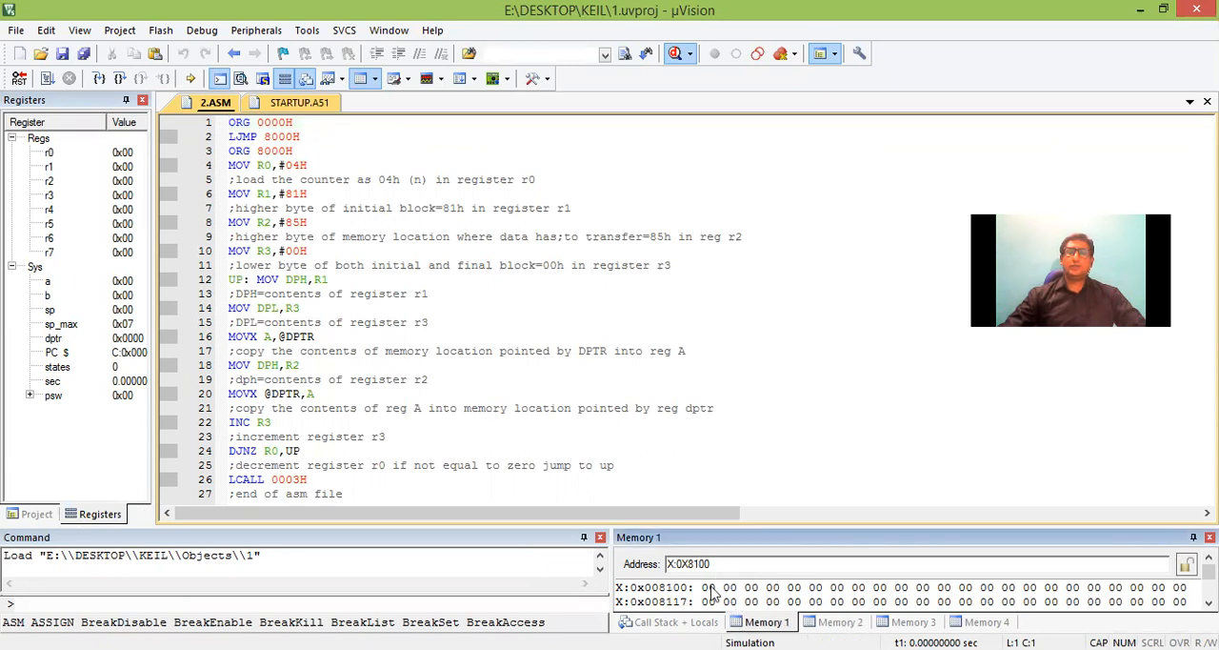
pyautogui.click(709, 587)
pyautogui.write('AA BB C')
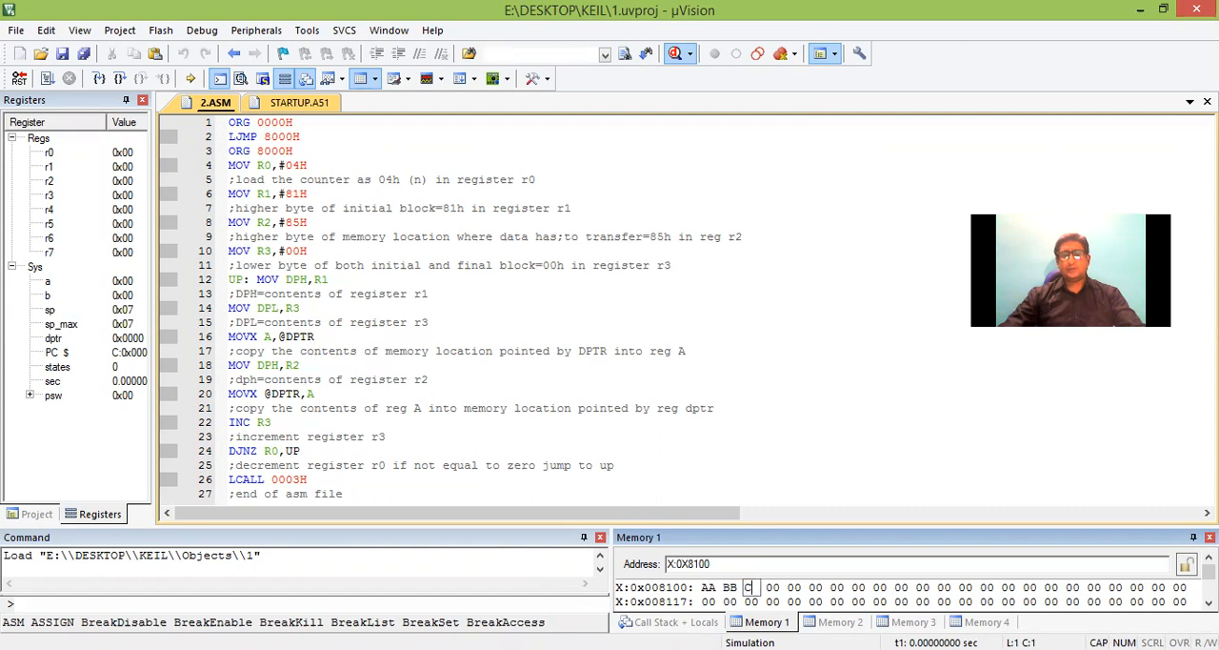
pyautogui.write('DD')
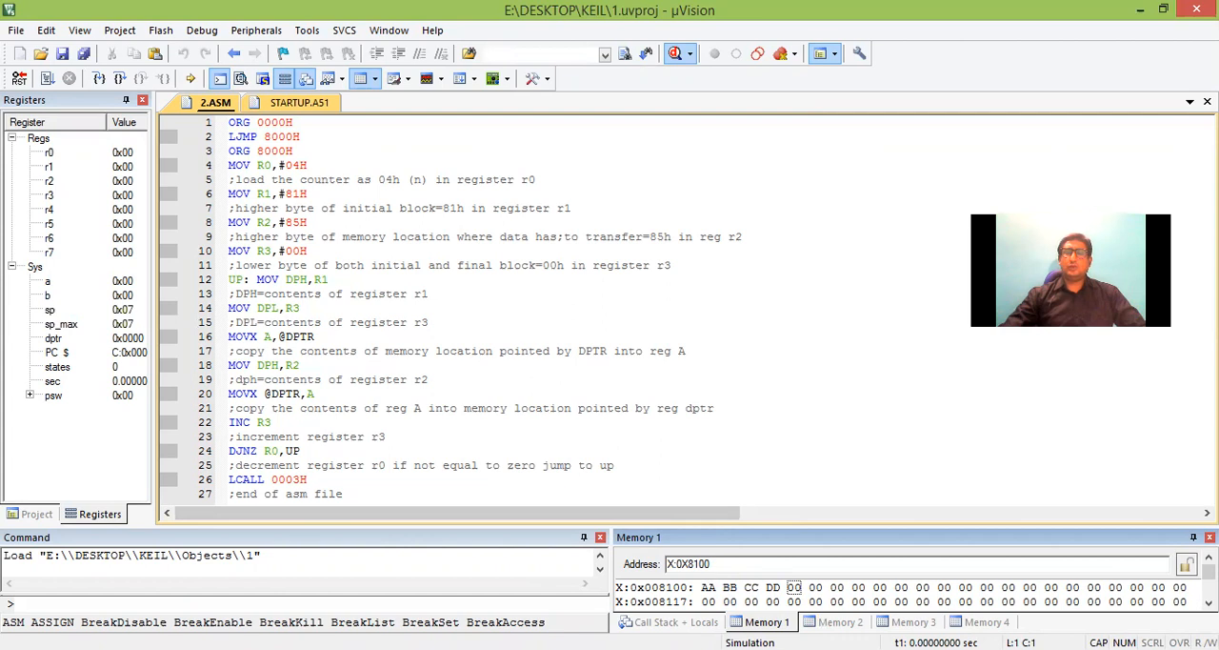
# Step: Check Memory 2 at X:0x8500 is empty and recheck the source bytes at X:0x8100
pyautogui.click(838, 621)
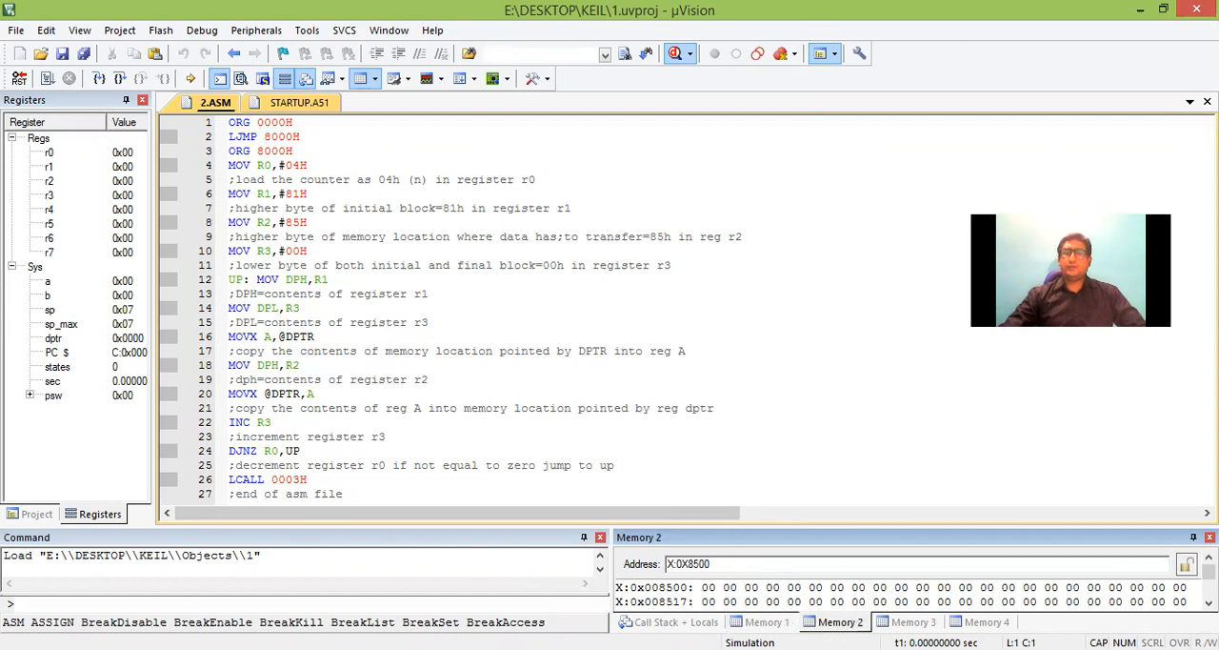
pyautogui.click(670, 564)
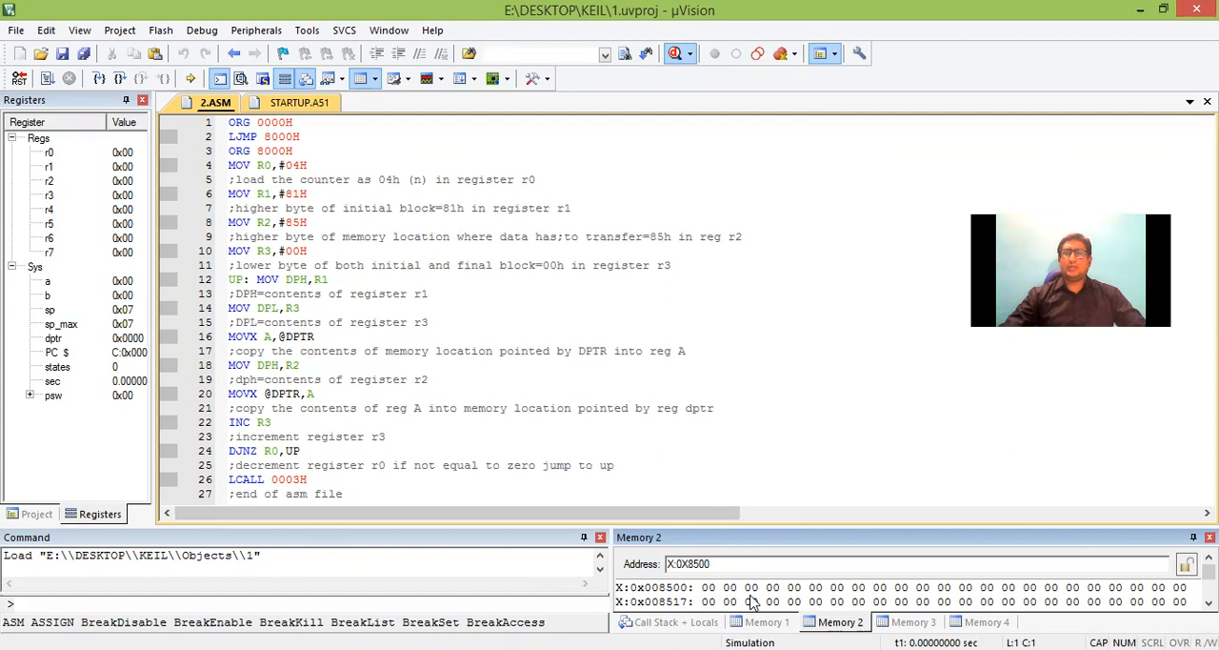
pyautogui.click(766, 620)
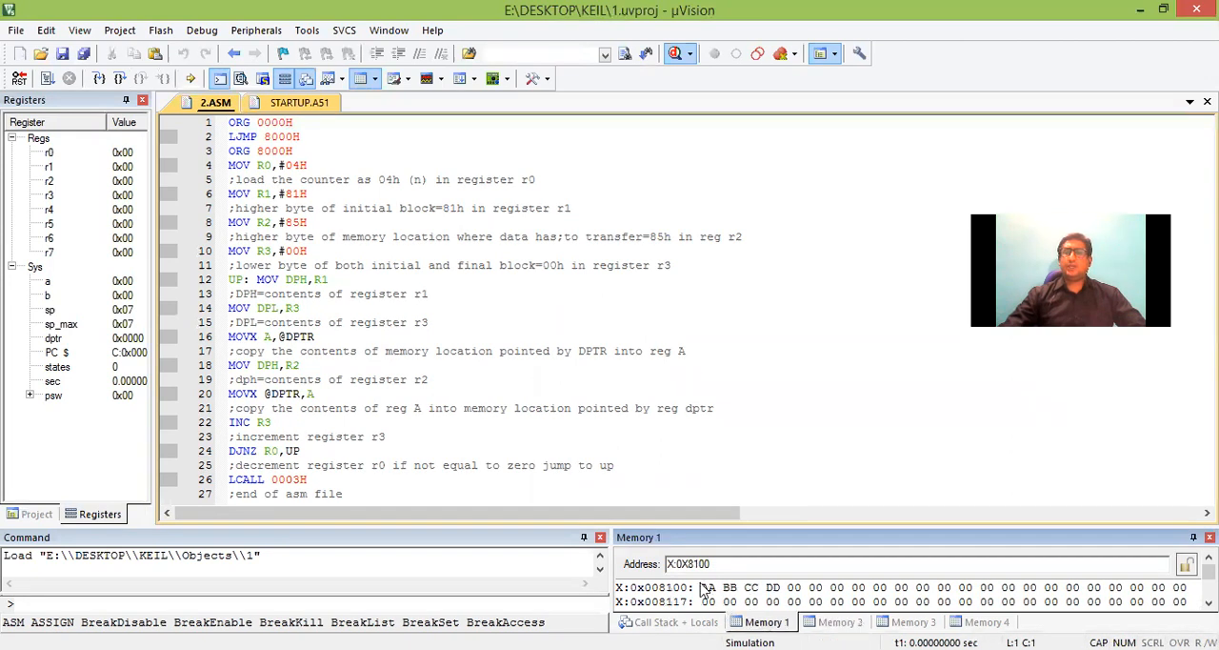
pyautogui.click(838, 621)
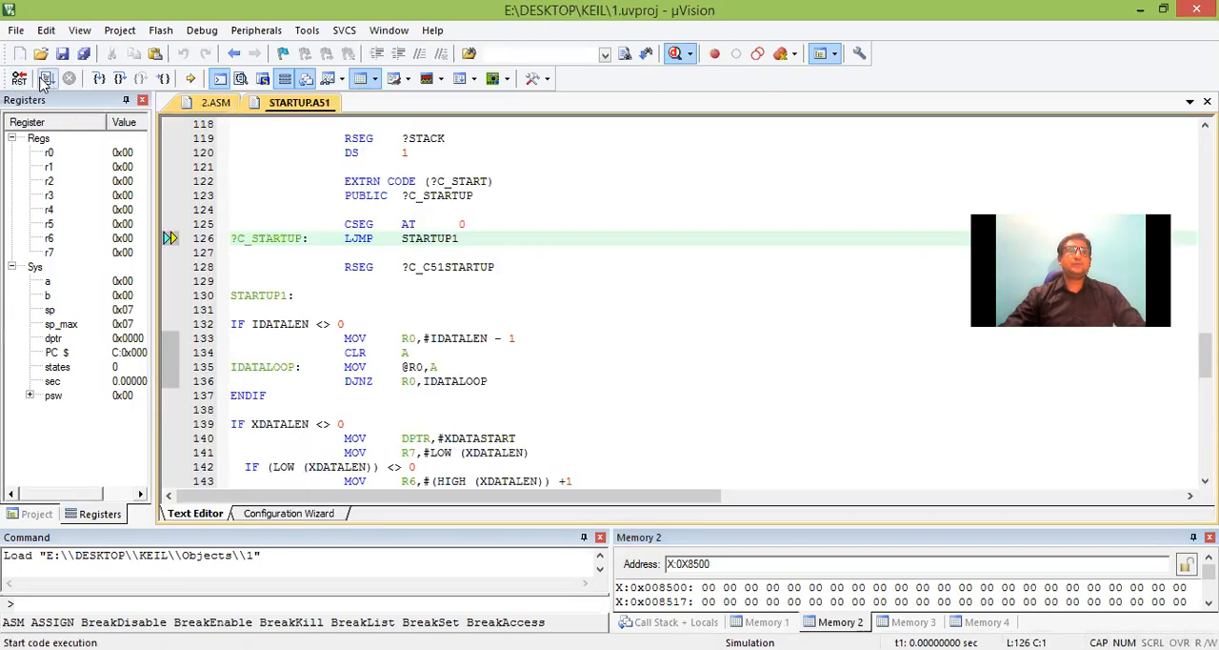
pyautogui.moveTo(47, 78)
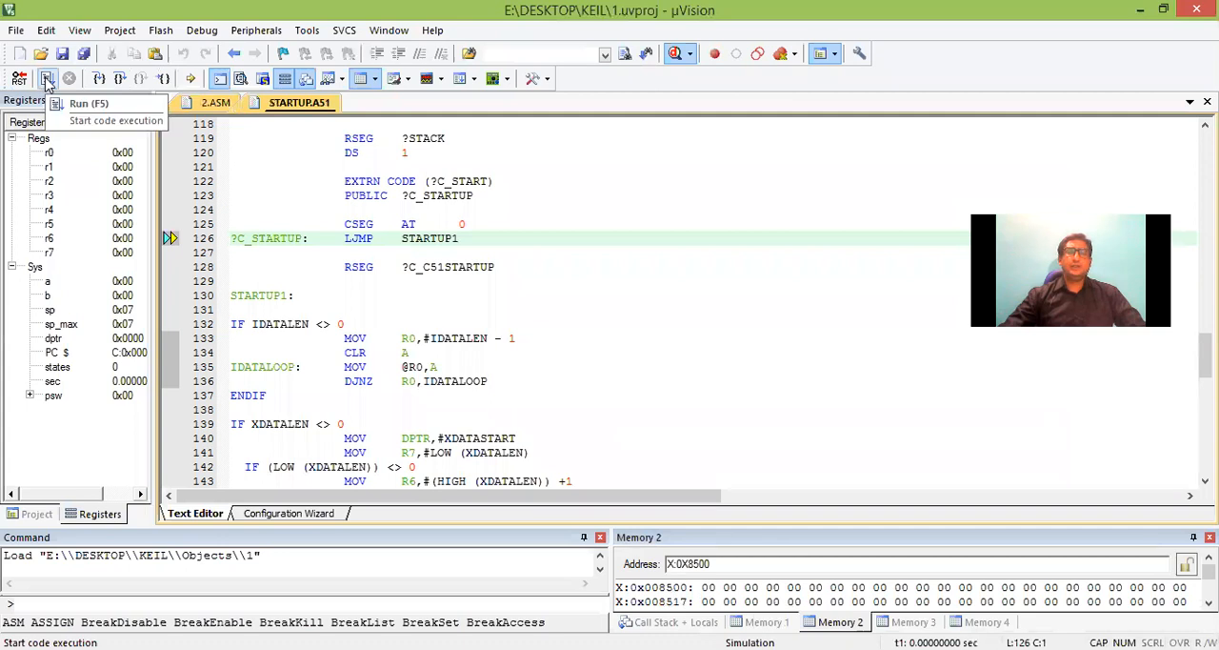
# Step: Run the program and confirm X:0x8500 now holds the copied bytes AA BB CC DD
pyautogui.click(48, 80)
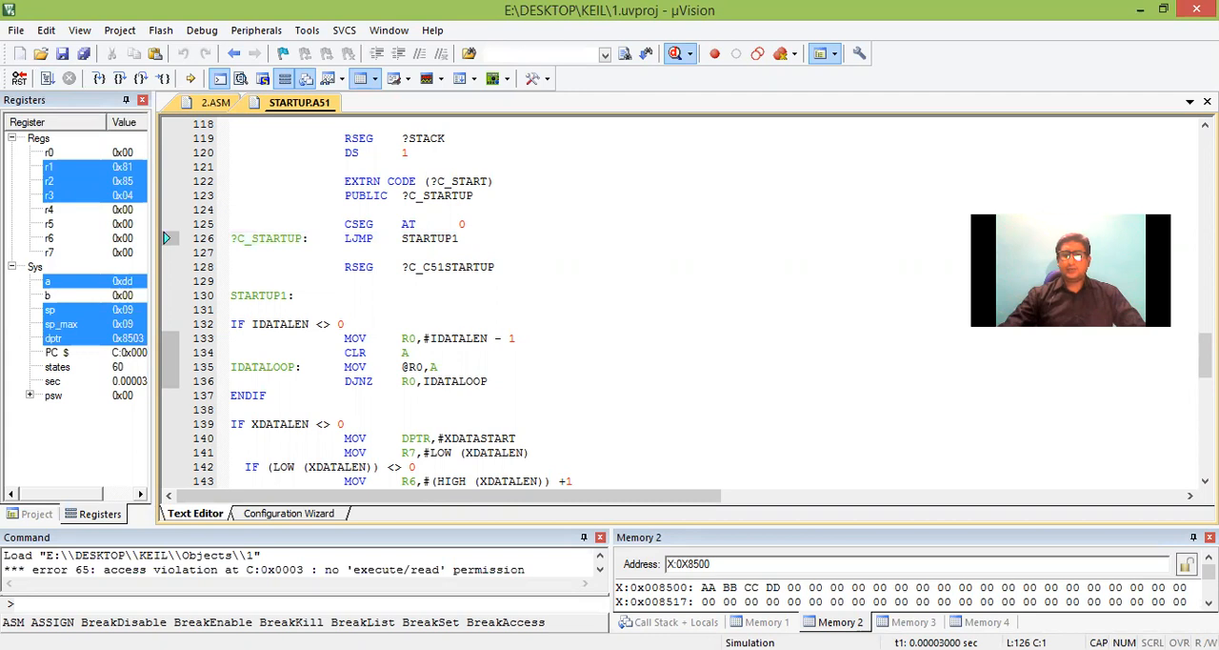
pyautogui.click(768, 621)
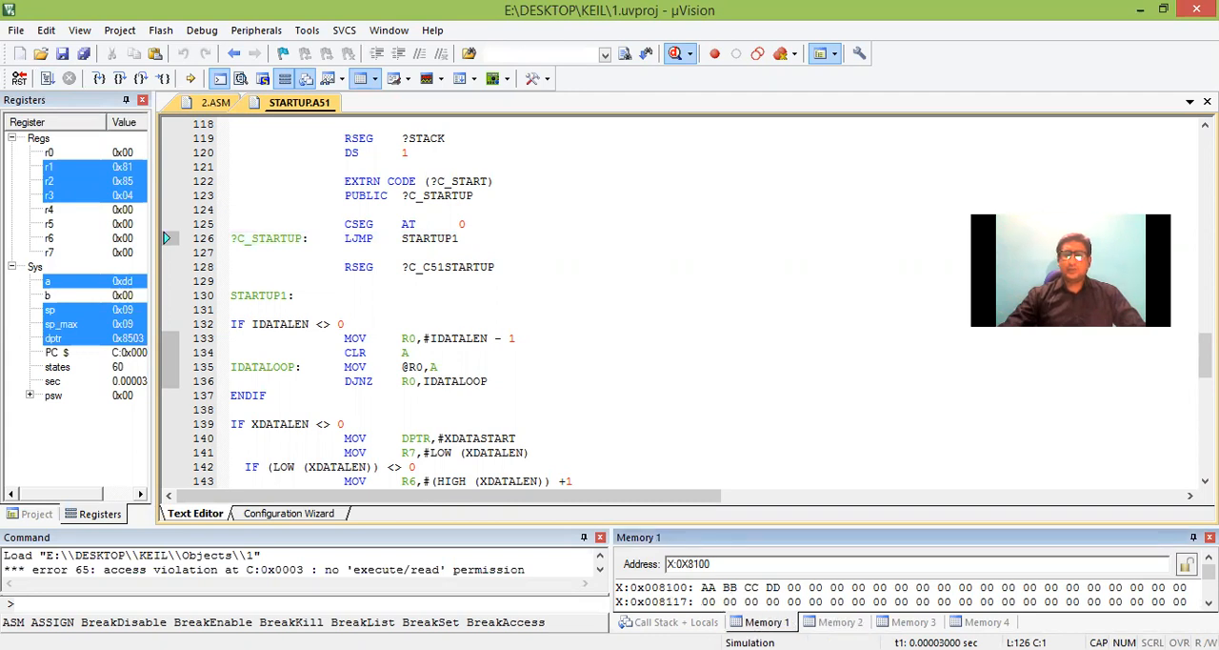
pyautogui.click(839, 621)
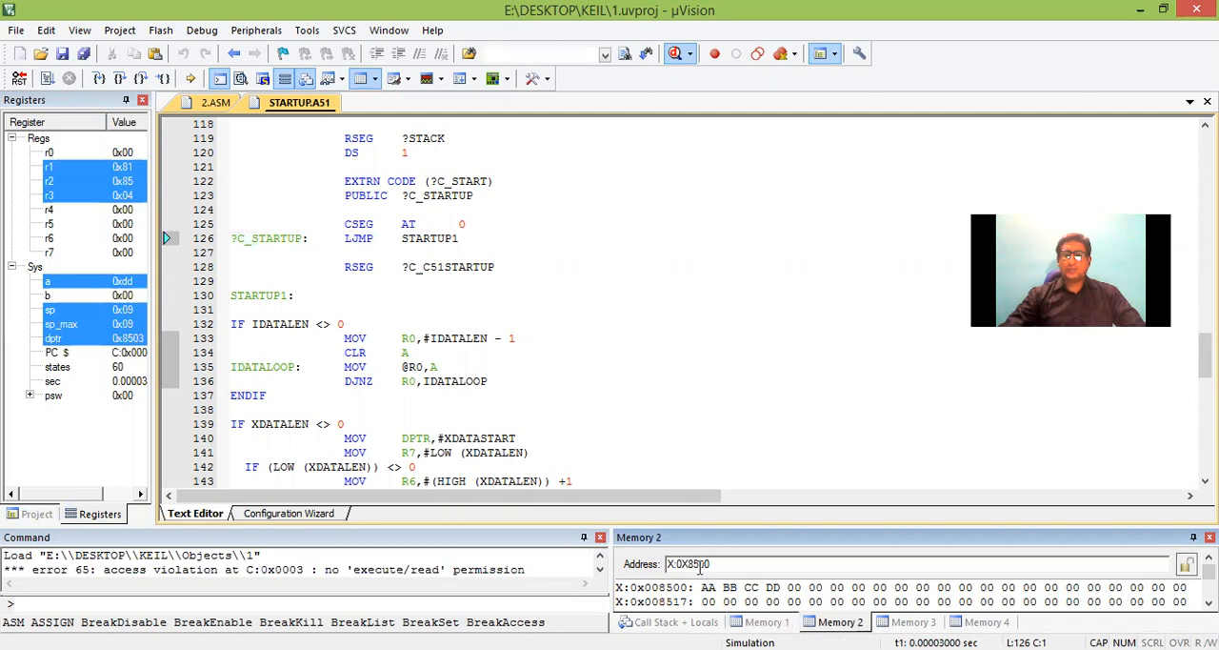